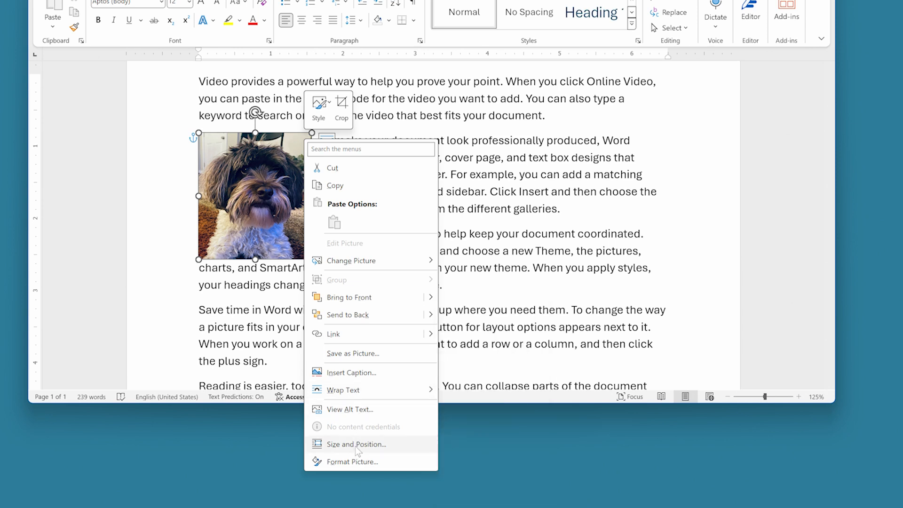
Reach the dog photo's Layout dialog with Square text wrapping selected
{"action": "left_click", "coordinate": [357, 444]}
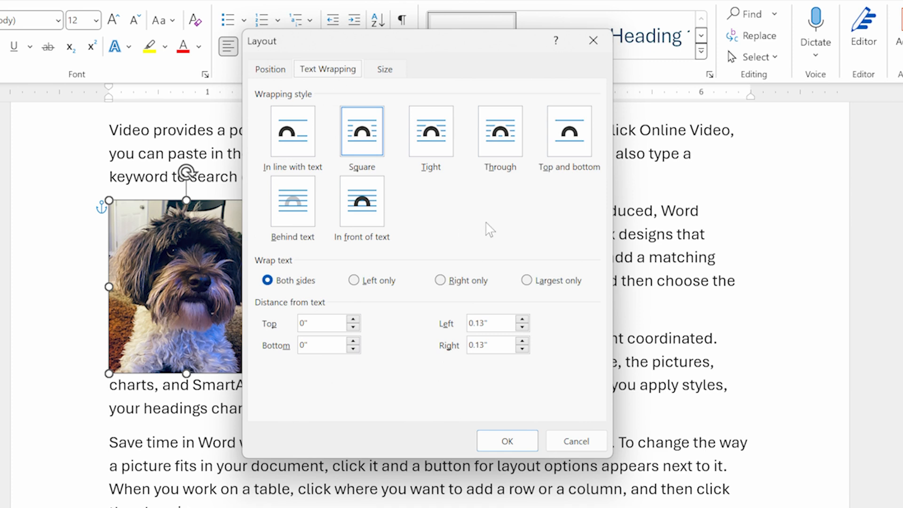